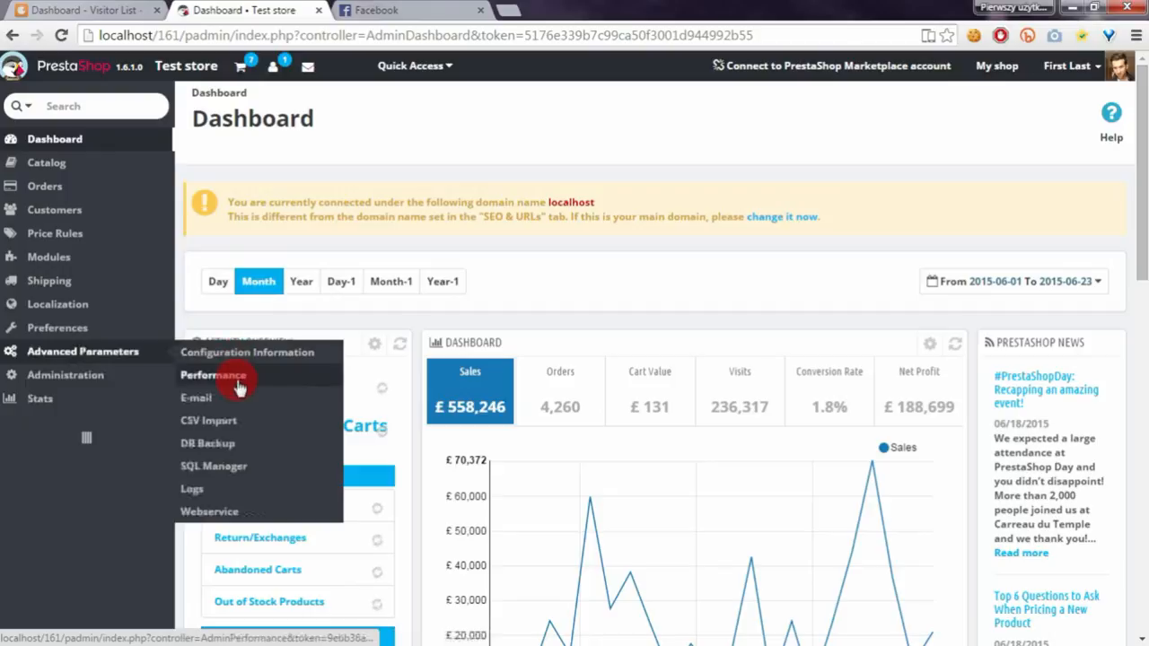
# Go to the Performance page under Advanced Parameters.
pyautogui.click(212, 375)
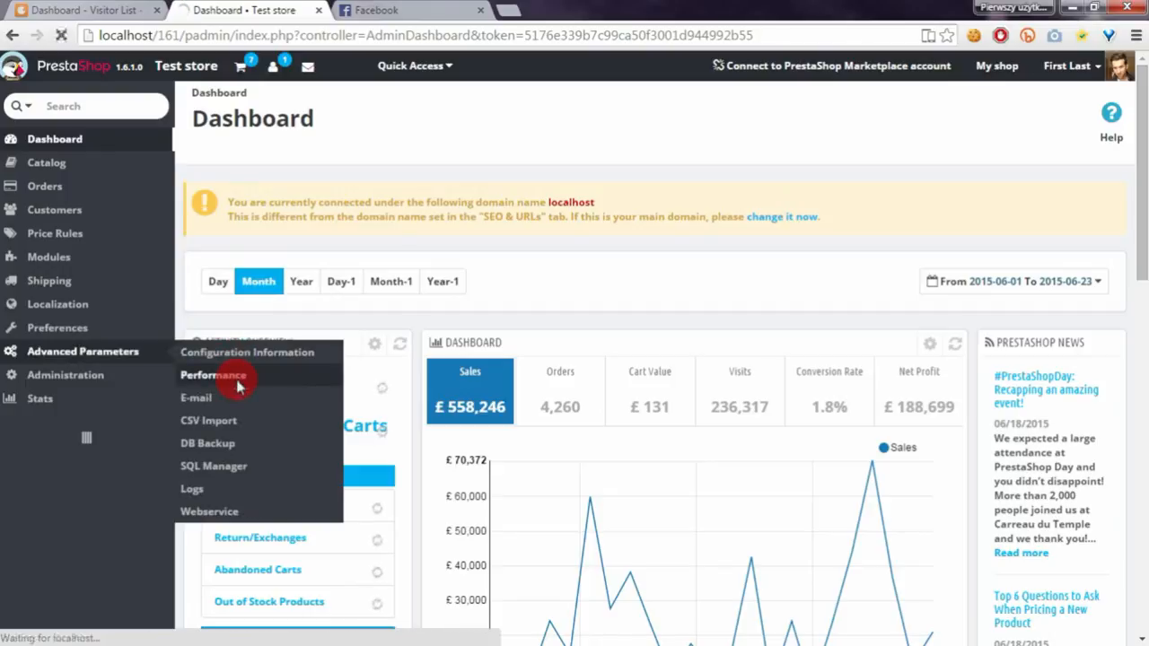
pyautogui.click(212, 376)
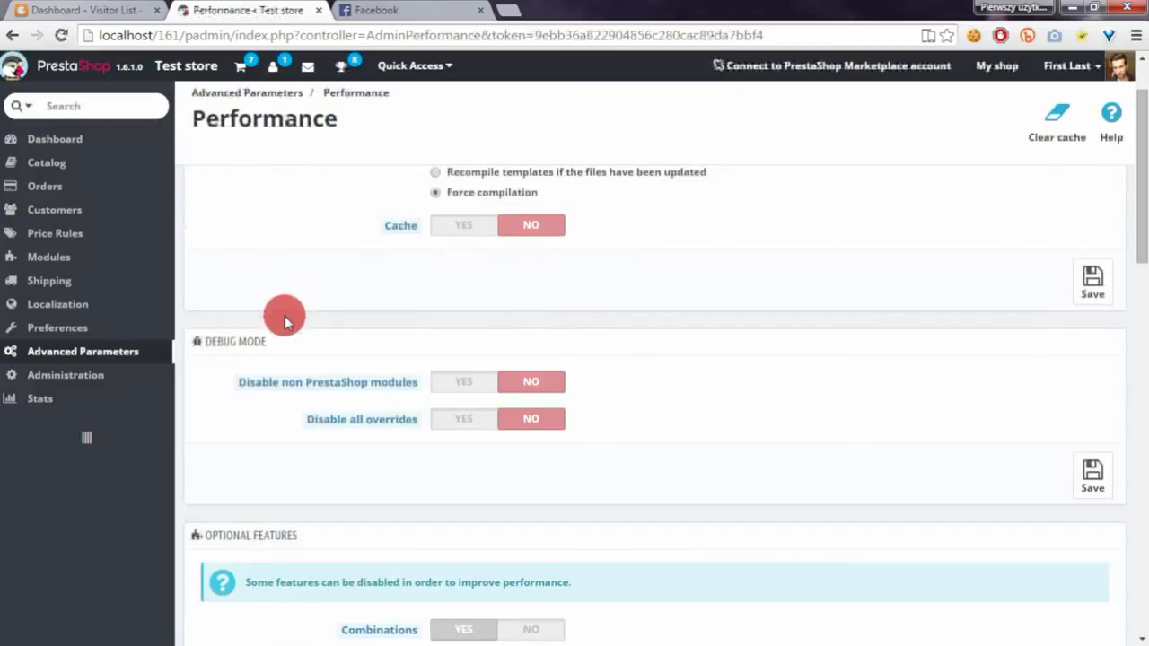
pyautogui.moveTo(277, 395)
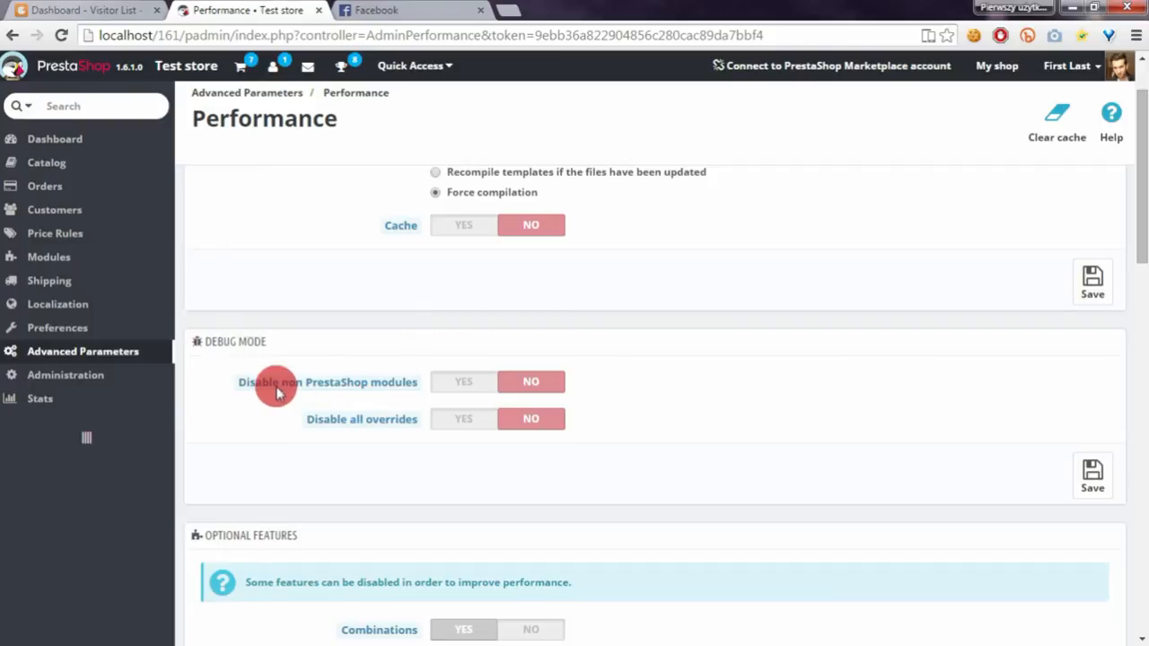
pyautogui.moveTo(440, 433)
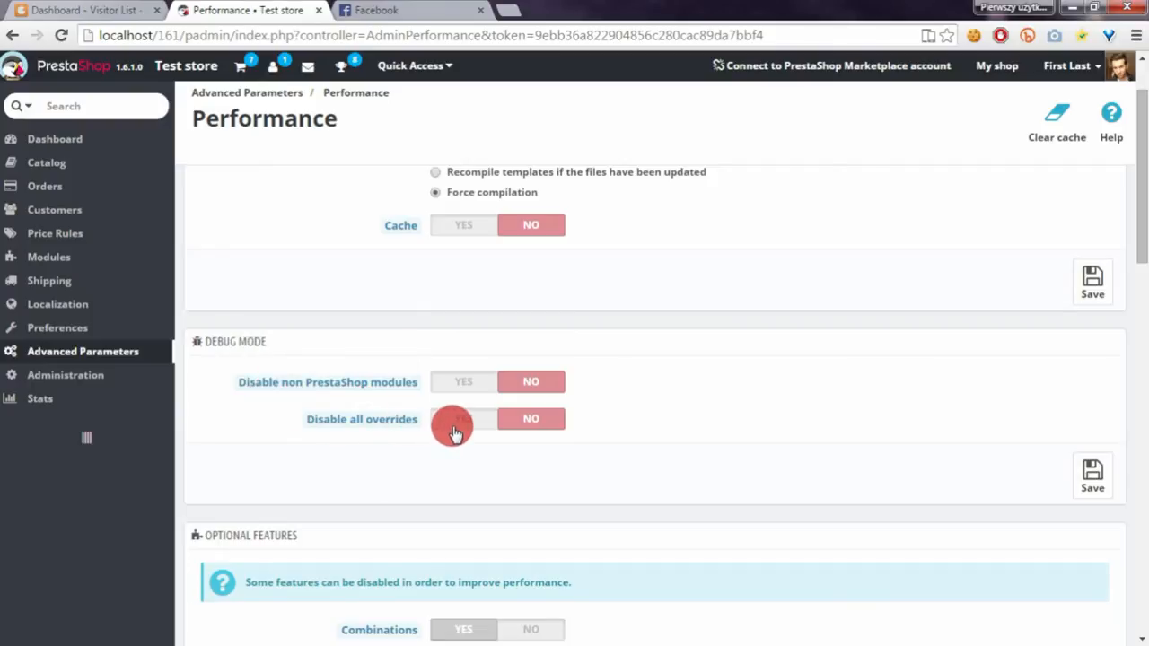
# Set 'Disable all overrides' to YES and save the Debug Mode settings.
pyautogui.click(463, 420)
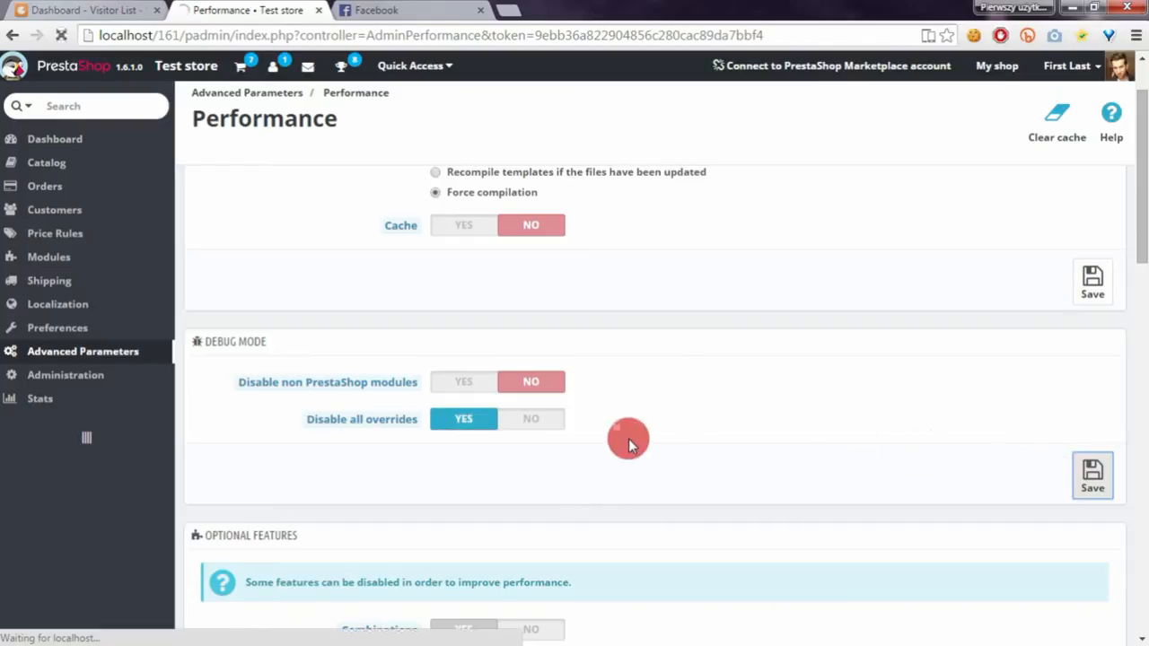
pyautogui.moveTo(649, 445)
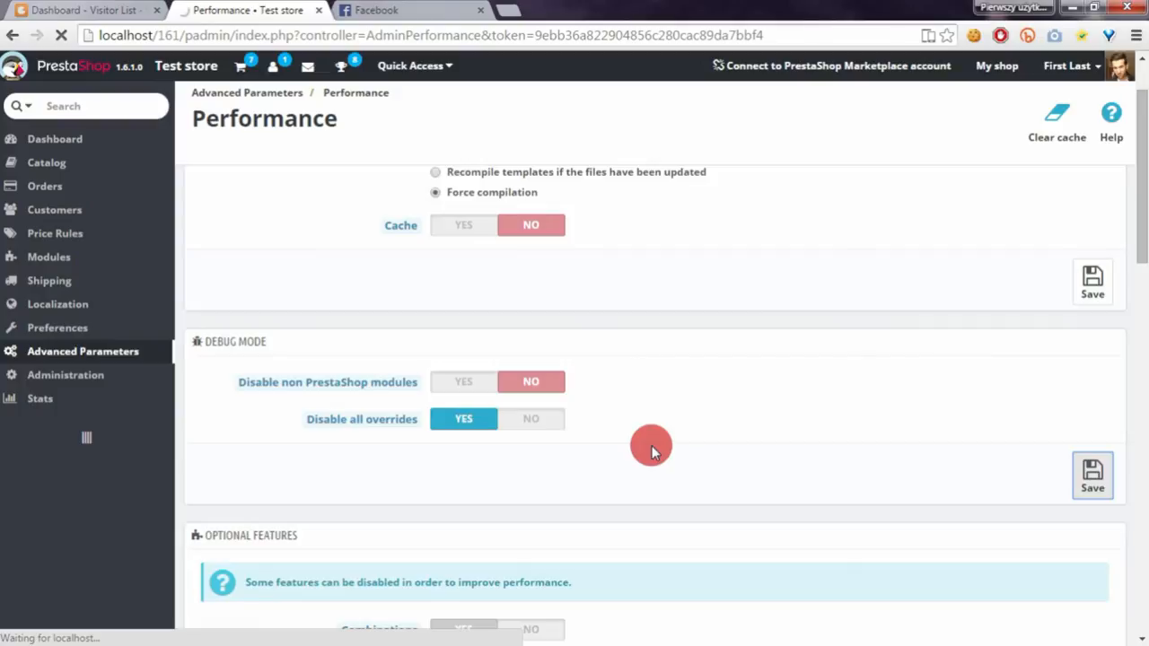
pyautogui.click(1091, 473)
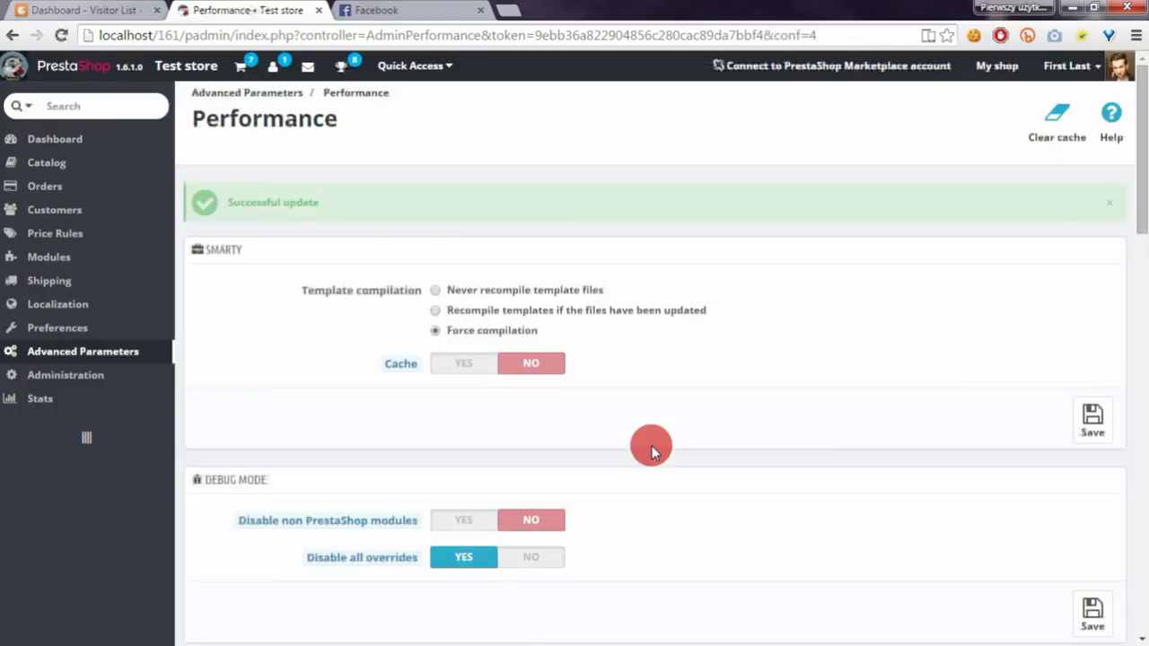
pyautogui.moveTo(646, 452)
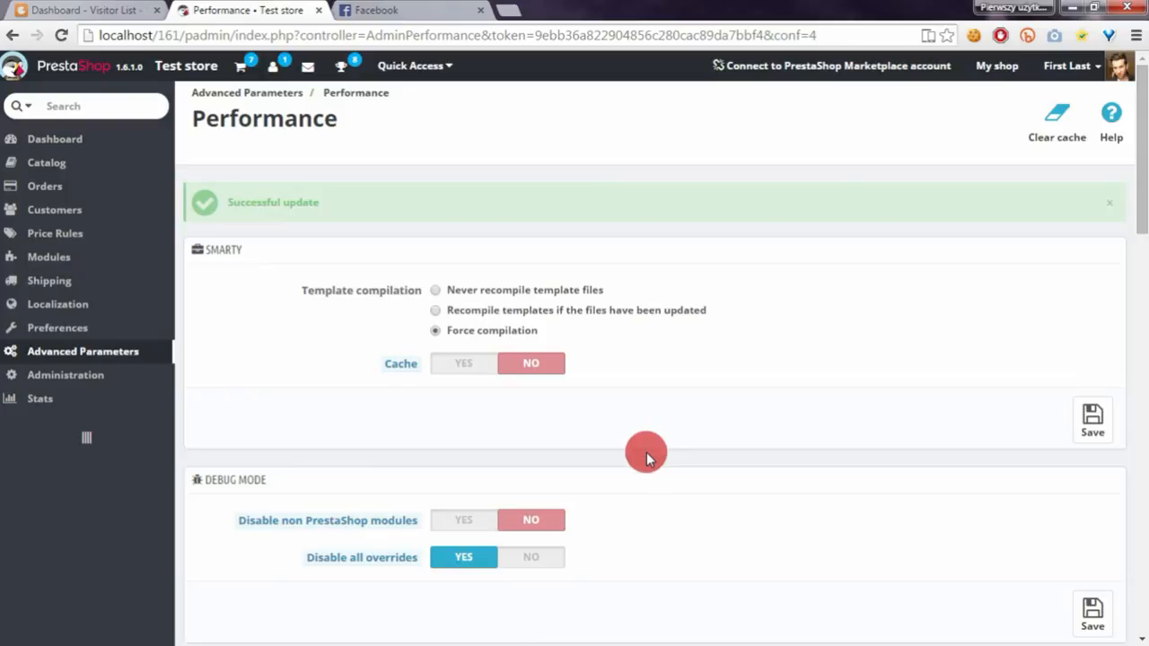